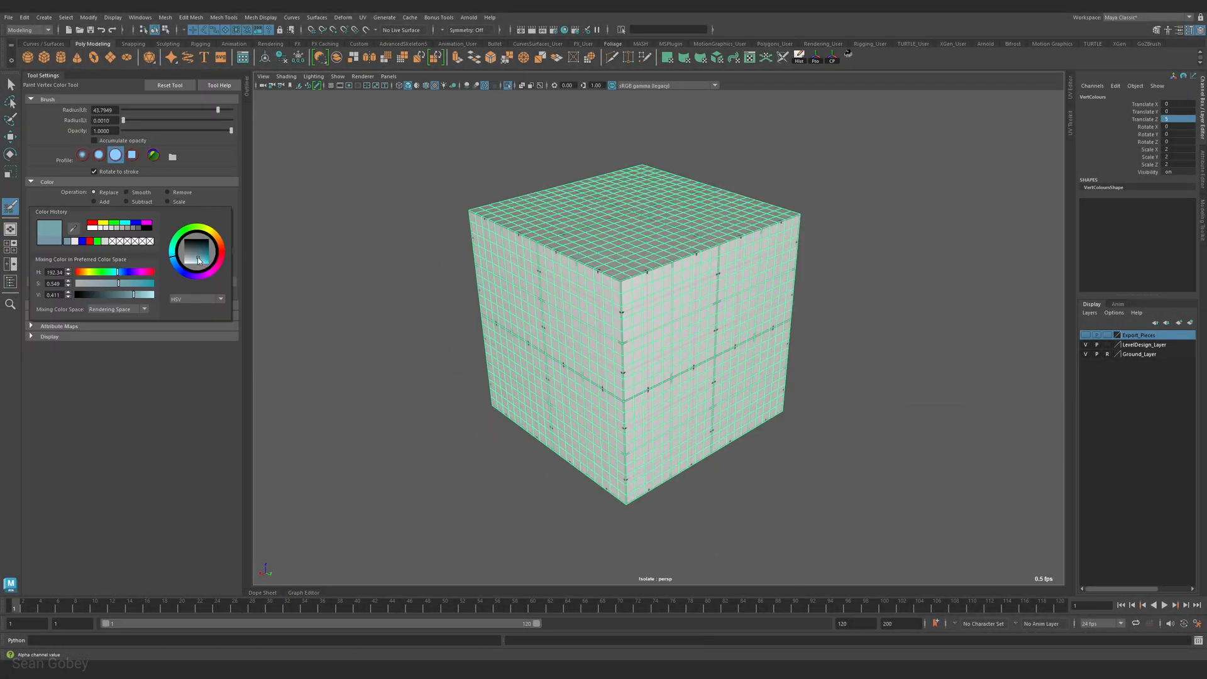
- Give Wall_Brick 8 rows, 4.5 row length, 0.75 row height and 0.253 thickness
click(628, 220)
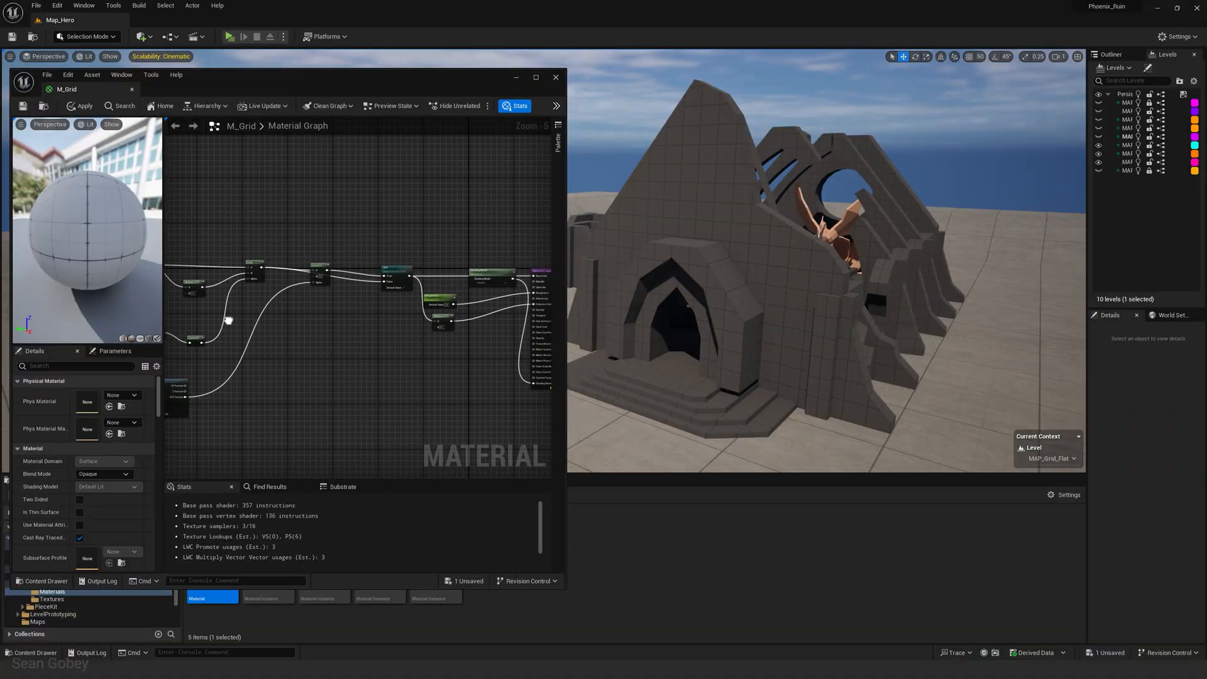
click(225, 36)
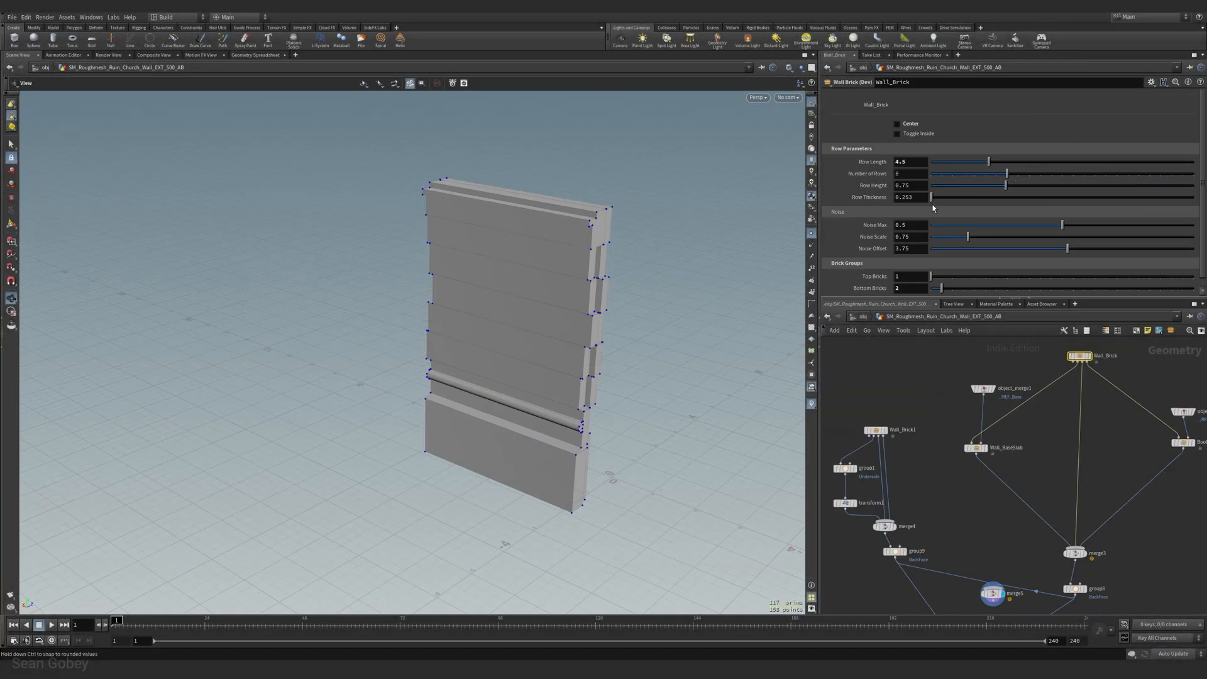
click(952, 432)
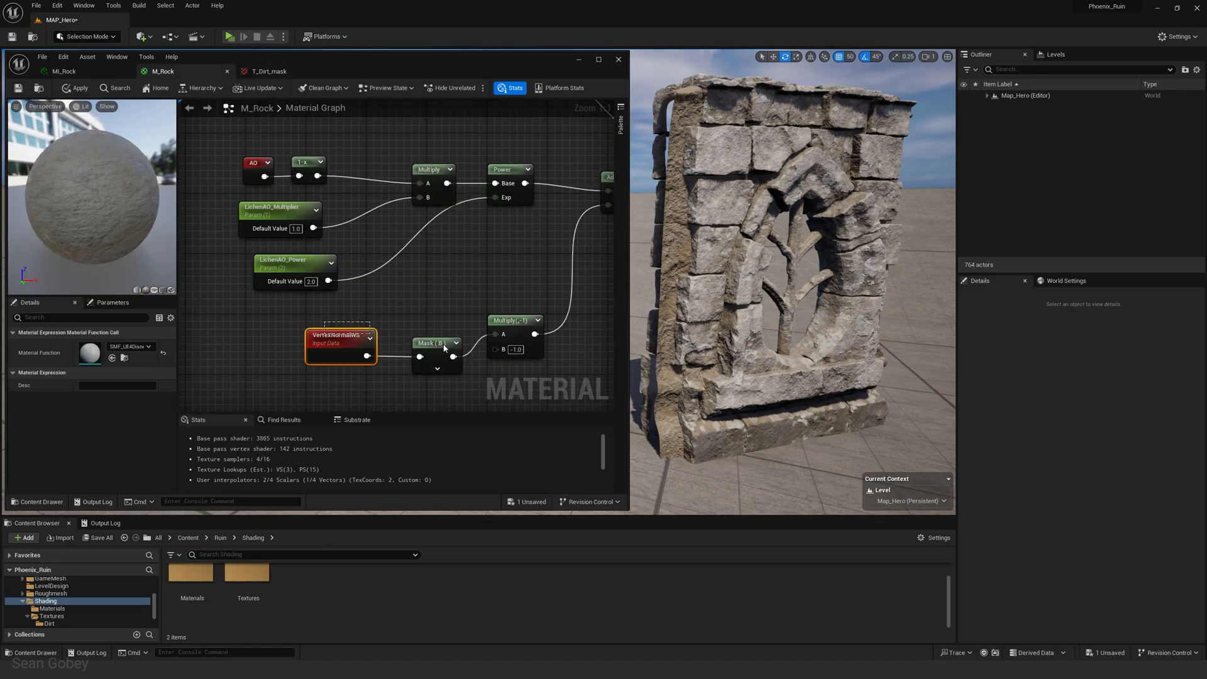
- Check the buttress meshes in the Content Browser, then play the ruin level
click(618, 59)
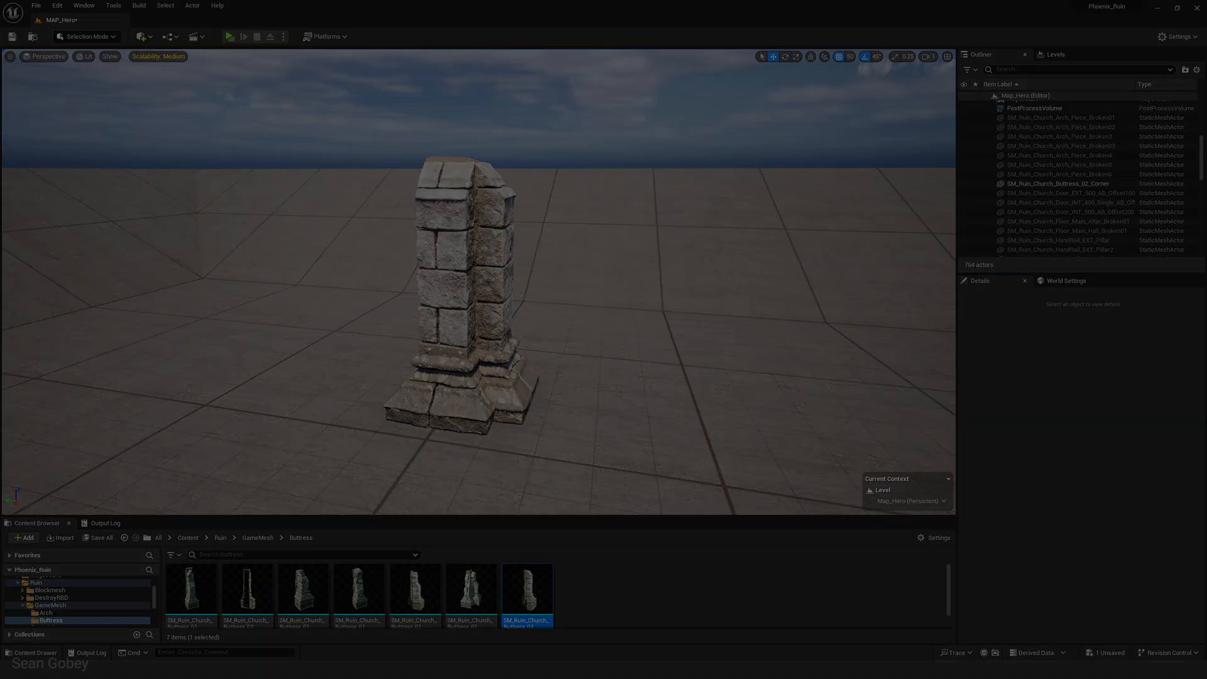
click(227, 36)
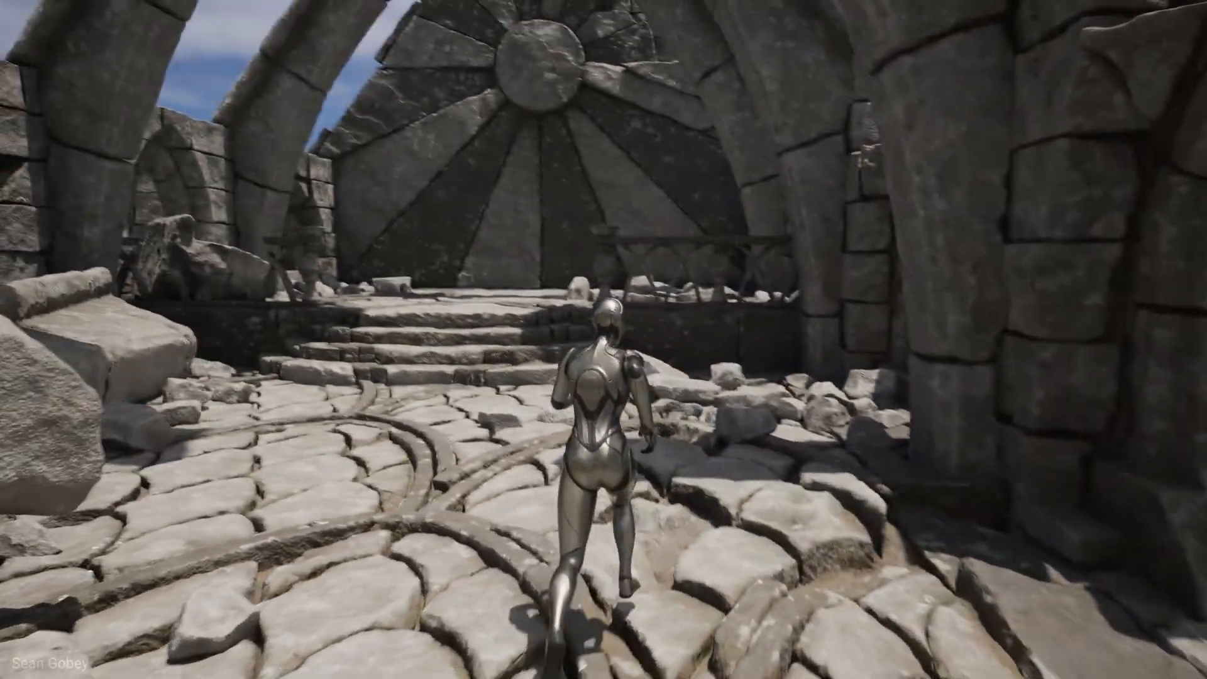